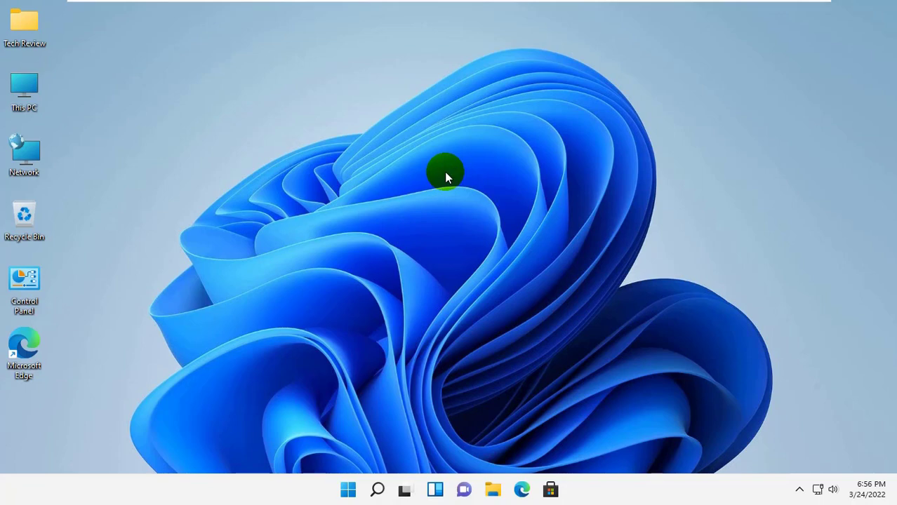
mouse_move(515, 143)
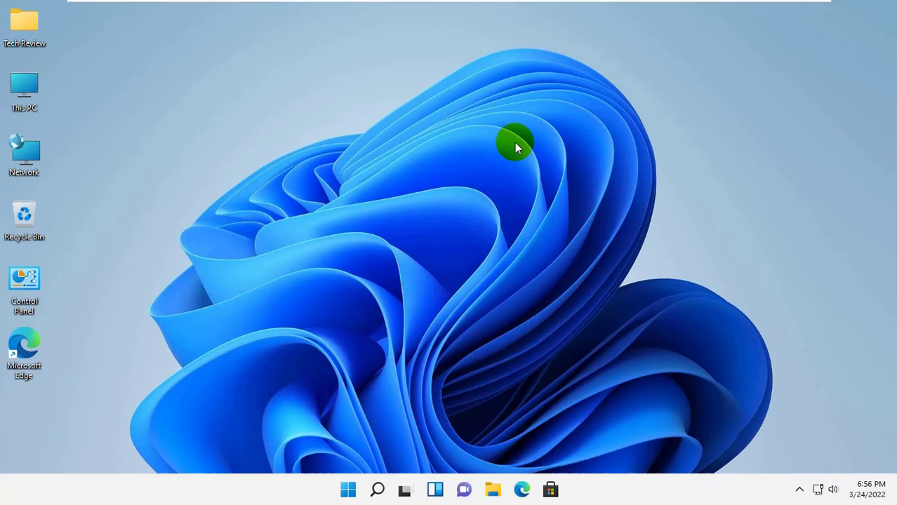
mouse_move(509, 224)
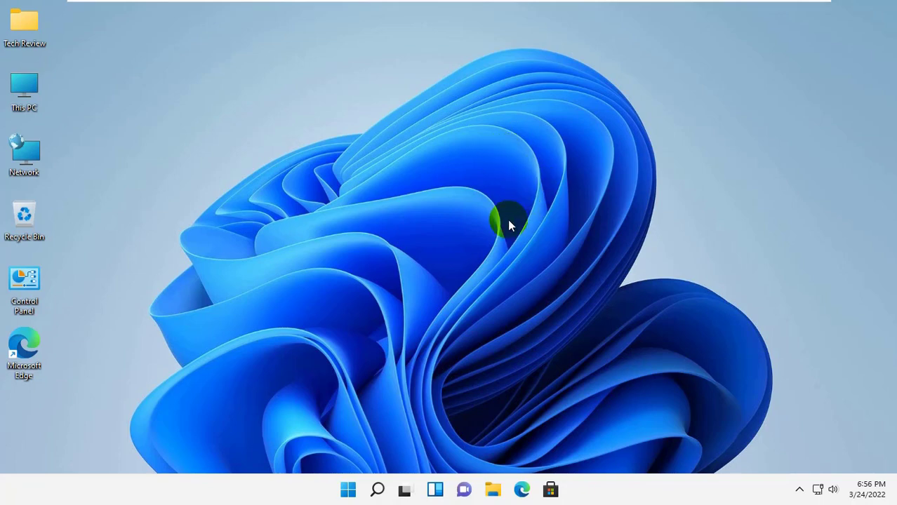
mouse_move(440, 113)
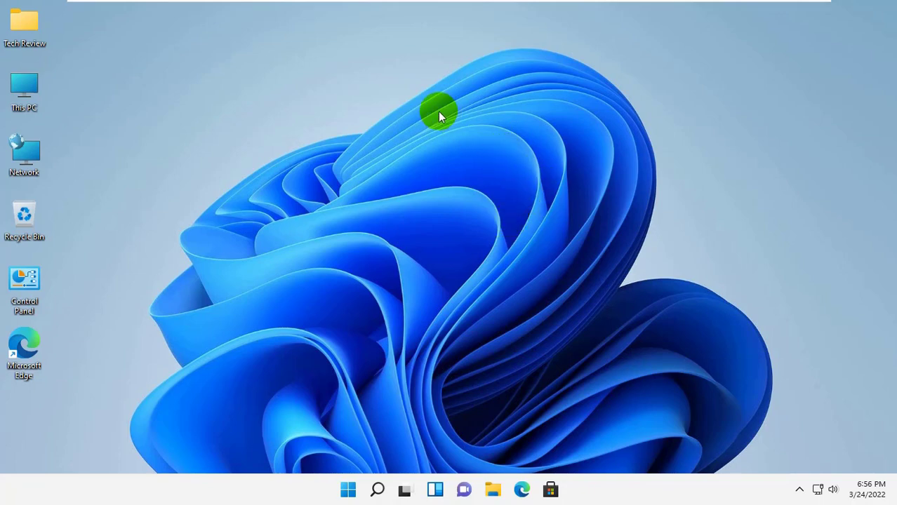
Create a new blank Text Document on the desktop via New > Text Document
right_click(439, 113)
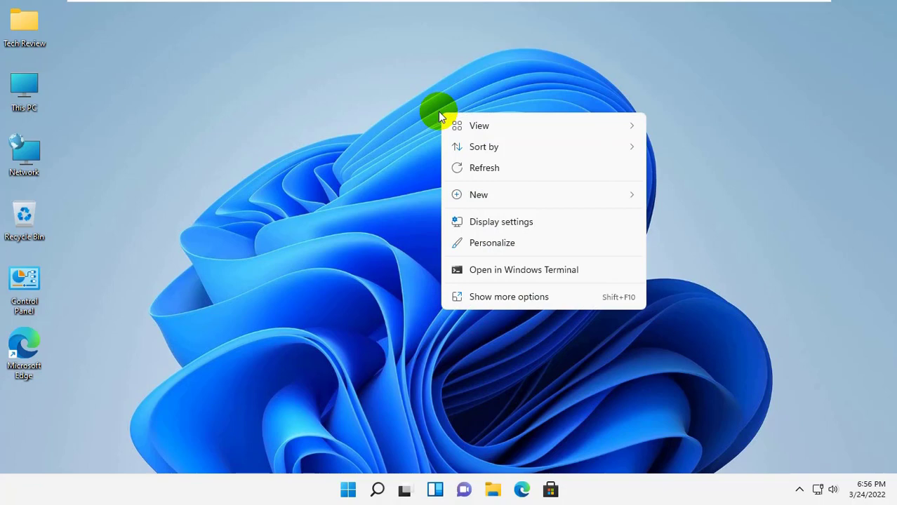
left_click(478, 194)
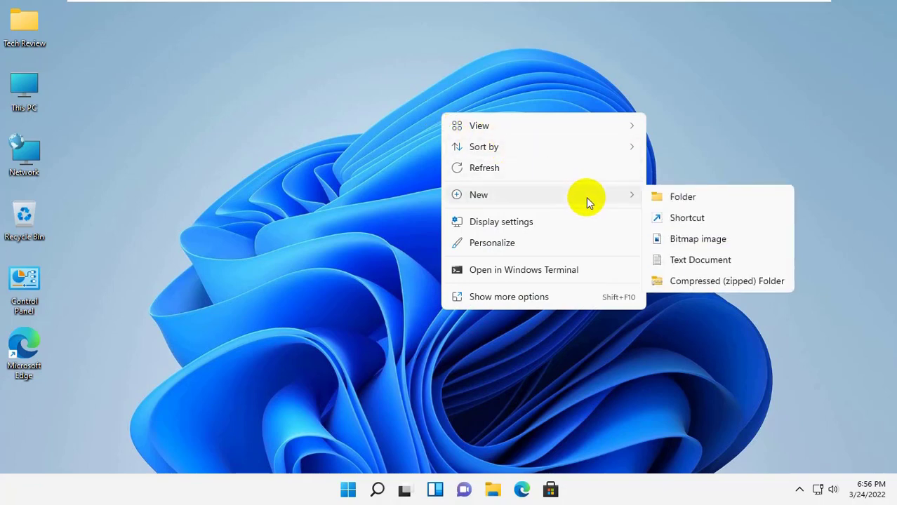
mouse_move(699, 259)
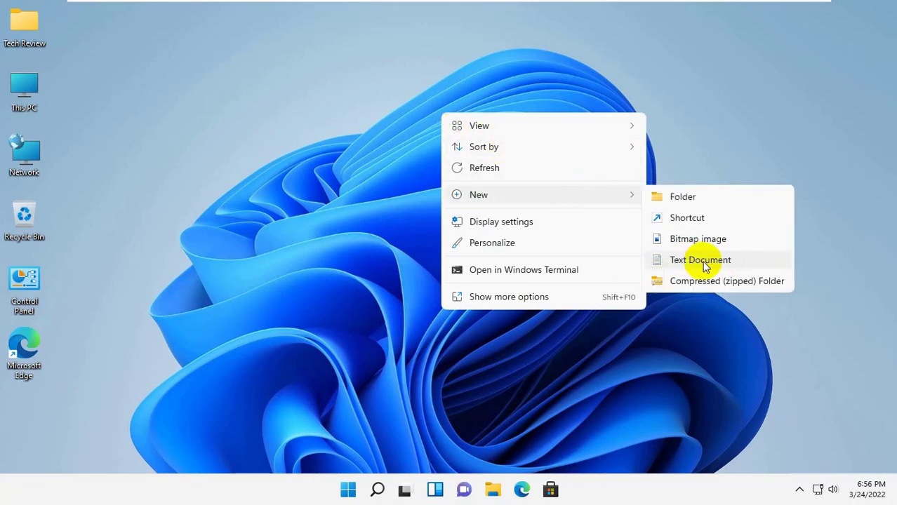
left_click(700, 259)
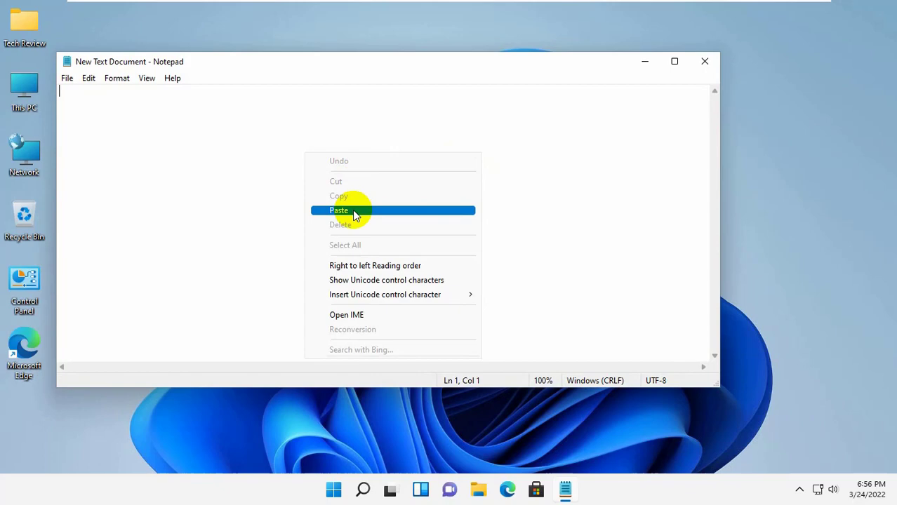
Paste the Windows Update repair commands into the empty Notepad document
left_click(339, 211)
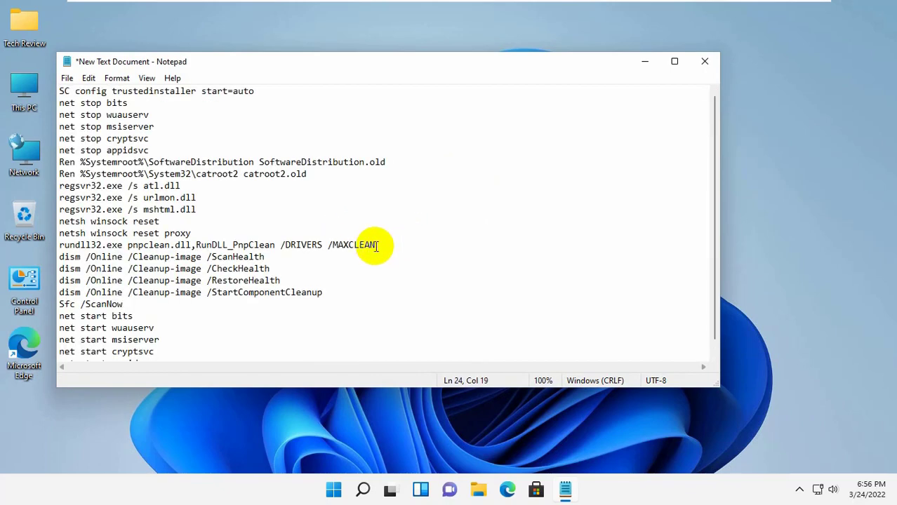
scroll("down", 3)
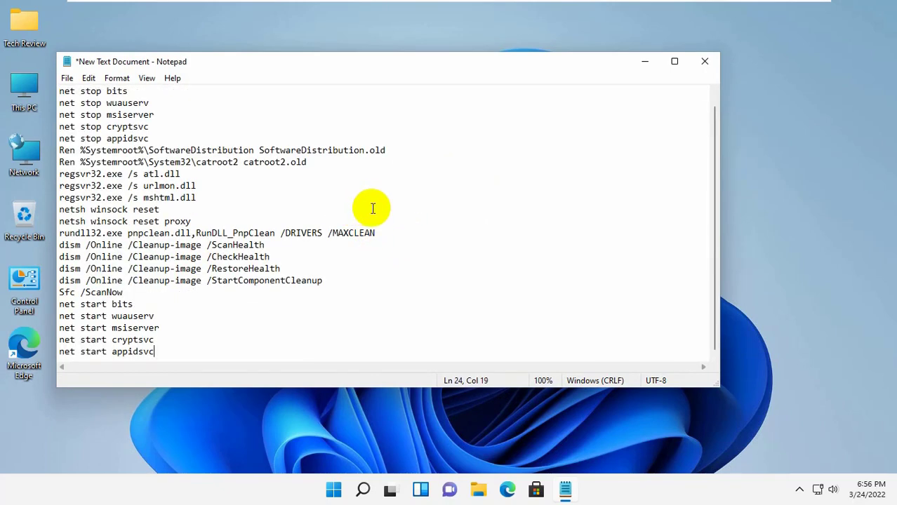
mouse_move(56, 112)
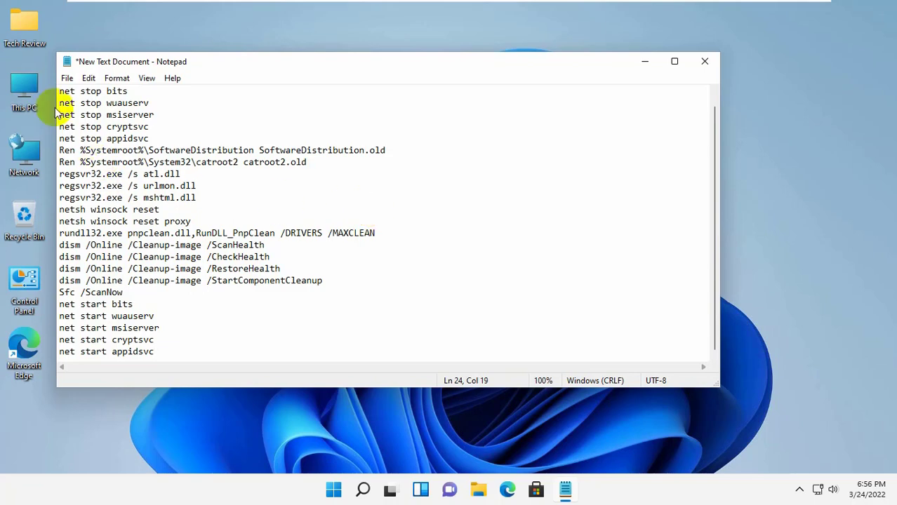
Save the commands to the desktop as 'Windows Update fix.bat' with type All Files
left_click(67, 78)
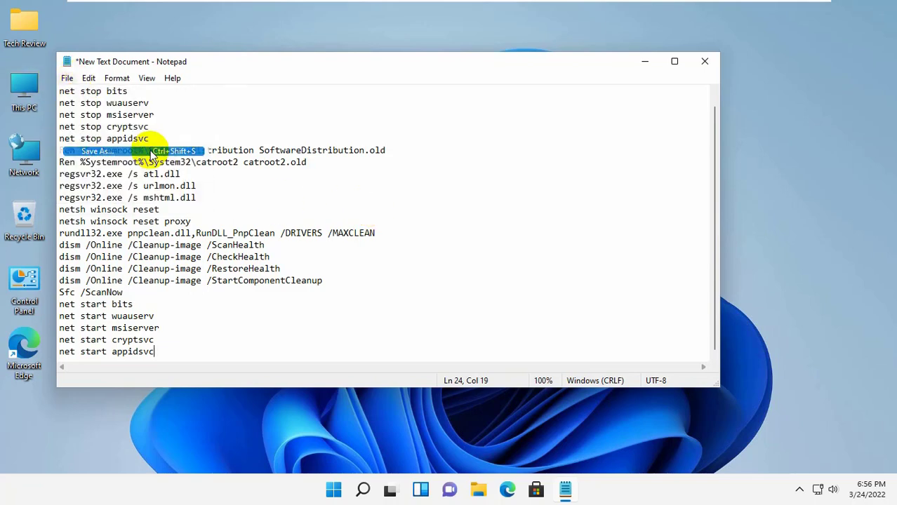
left_click(97, 151)
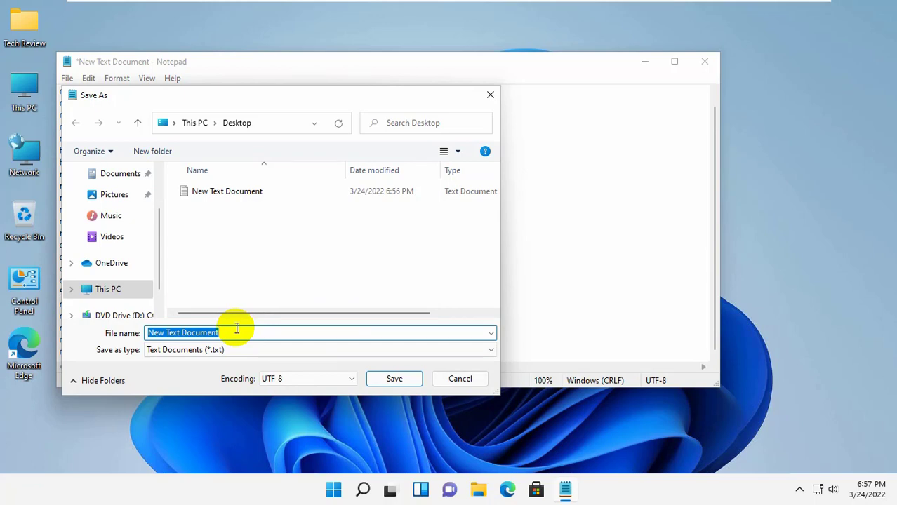
type("Windo")
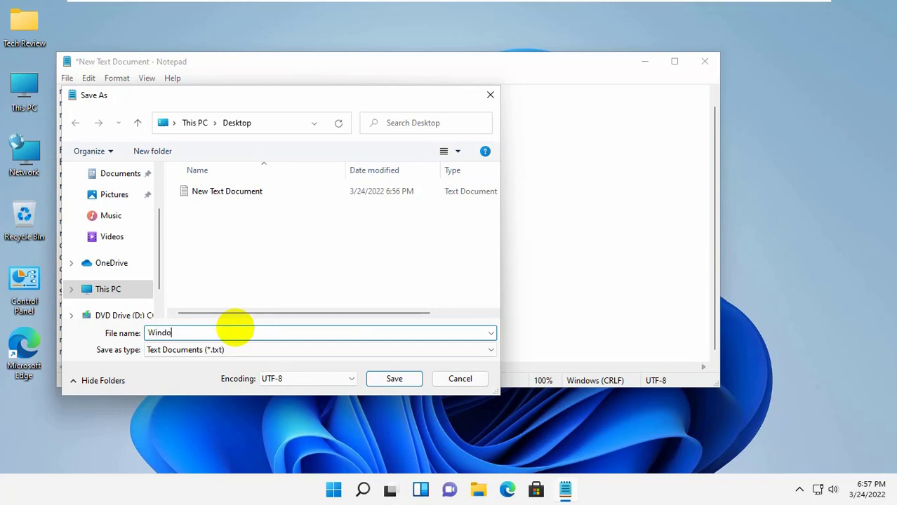
type("ws Update fix.b")
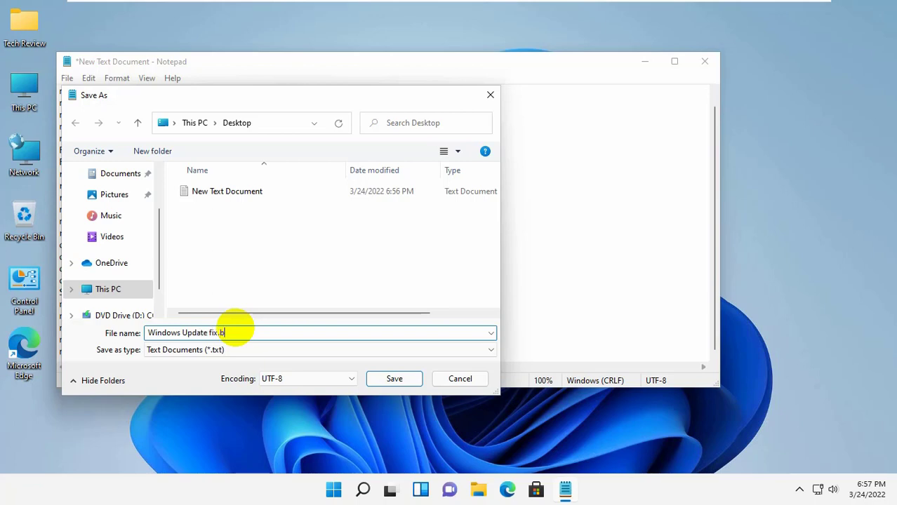
type("at")
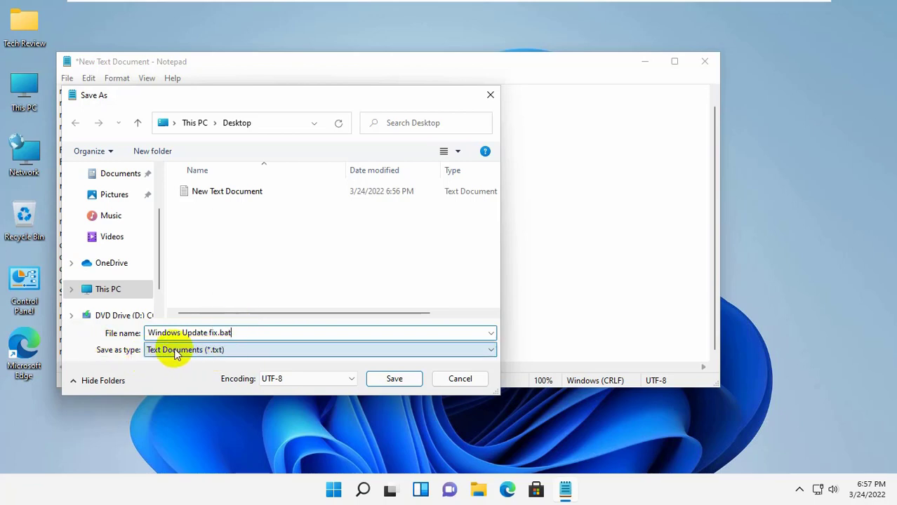
left_click(319, 349)
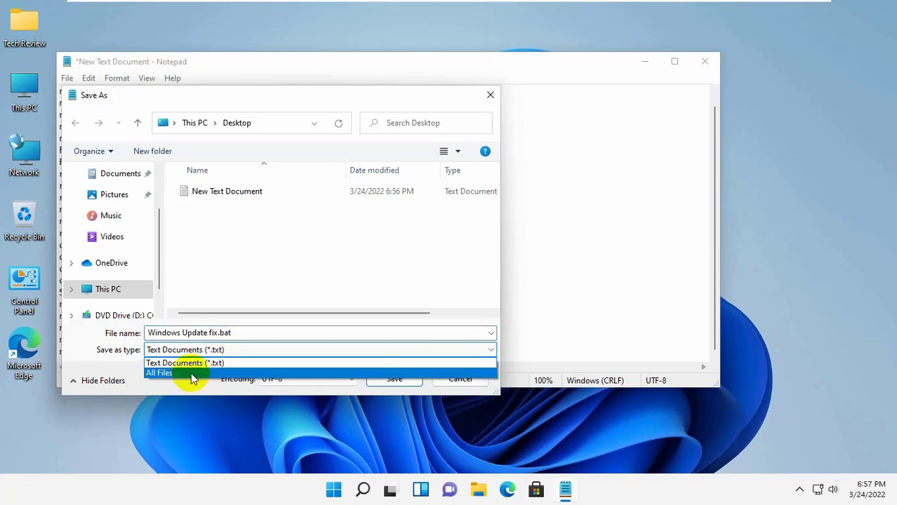
mouse_move(167, 372)
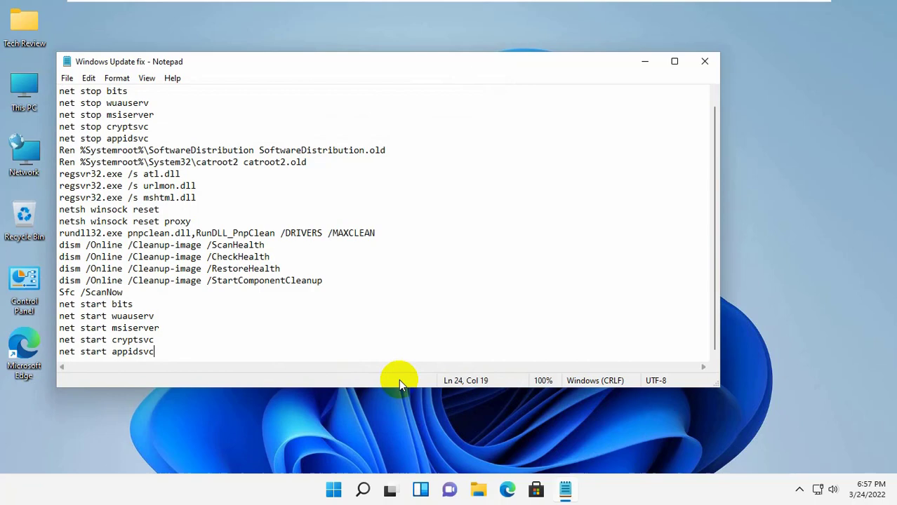
Run 'Windows Update fix.bat' from the desktop as administrator, approving the UAC prompt
left_click(705, 61)
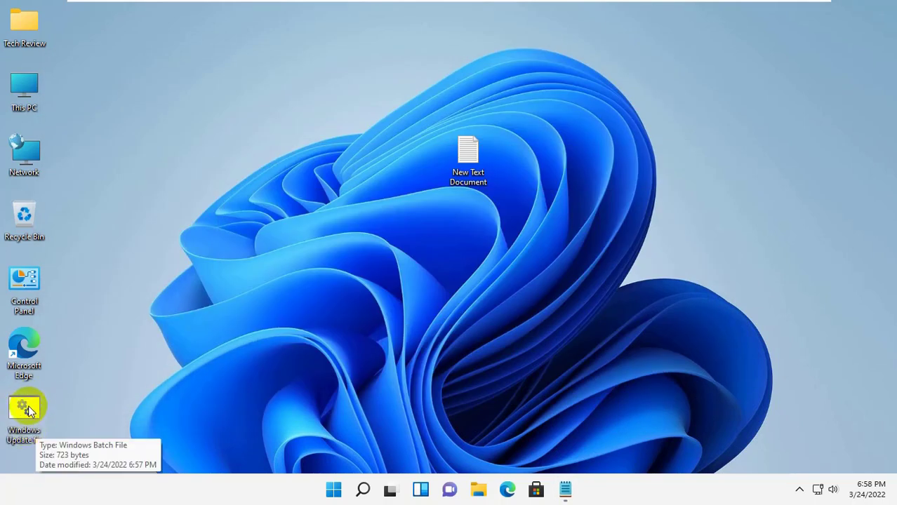
right_click(25, 410)
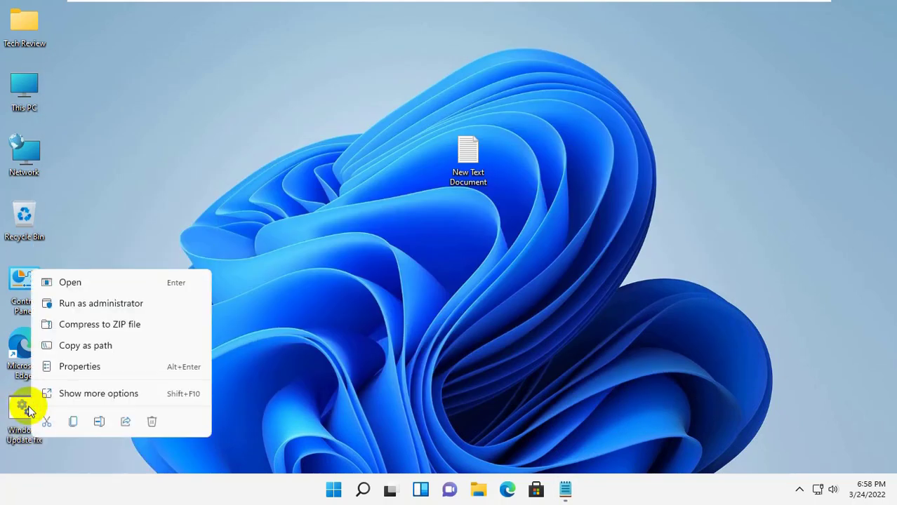
mouse_move(120, 310)
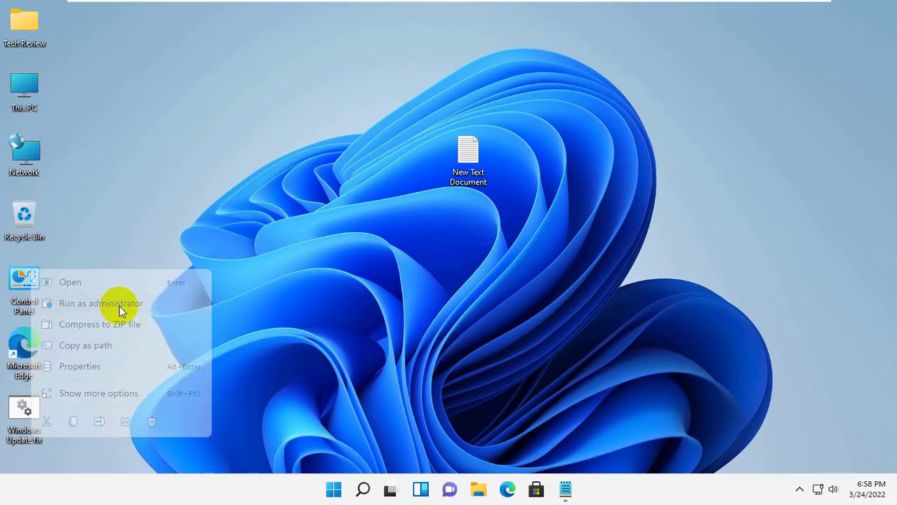
left_click(100, 303)
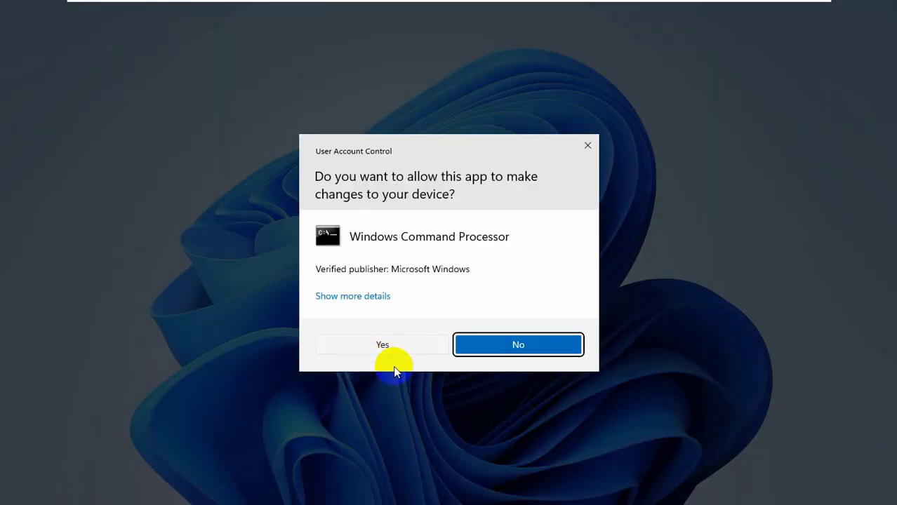
left_click(381, 344)
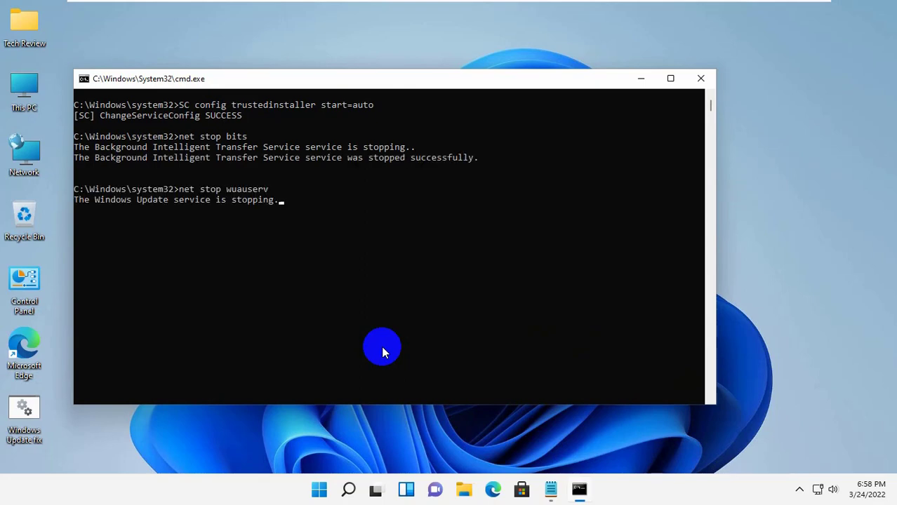